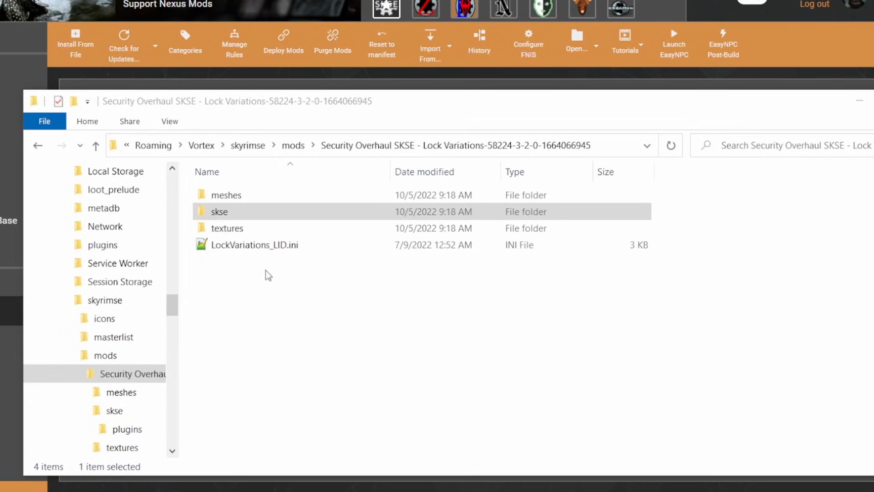
Browse the Taranis BHUNP mod into CalienteTools > BodySlide > SliderGroups.
double_click(219, 211)
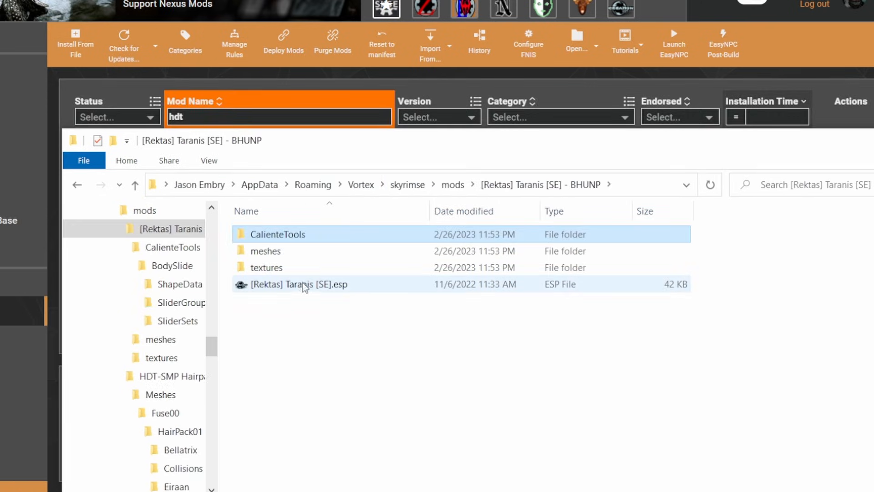
double_click(277, 234)
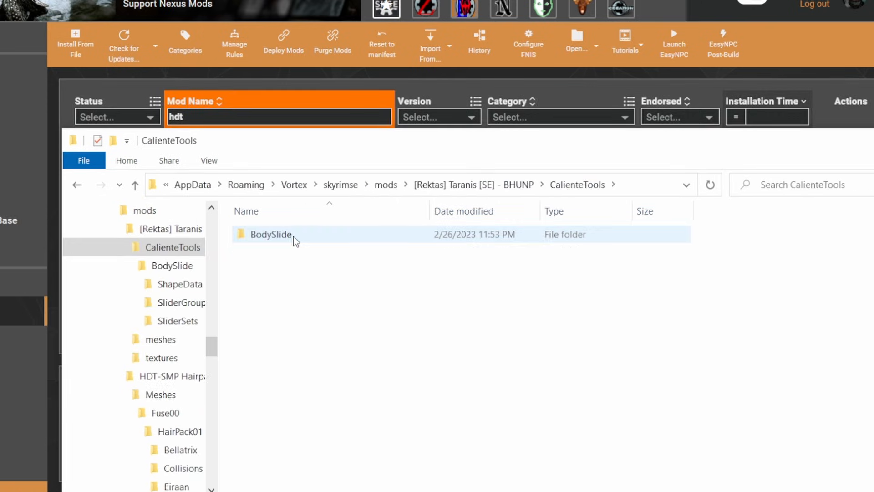
double_click(271, 234)
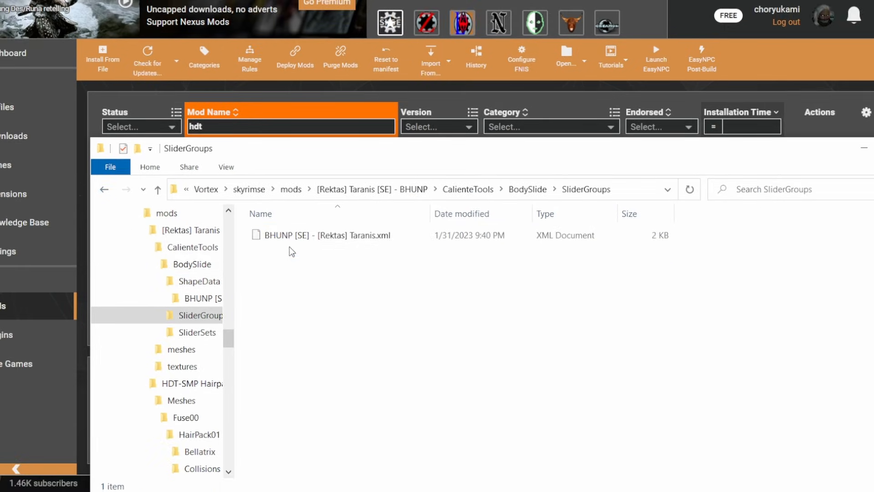
left_click(323, 235)
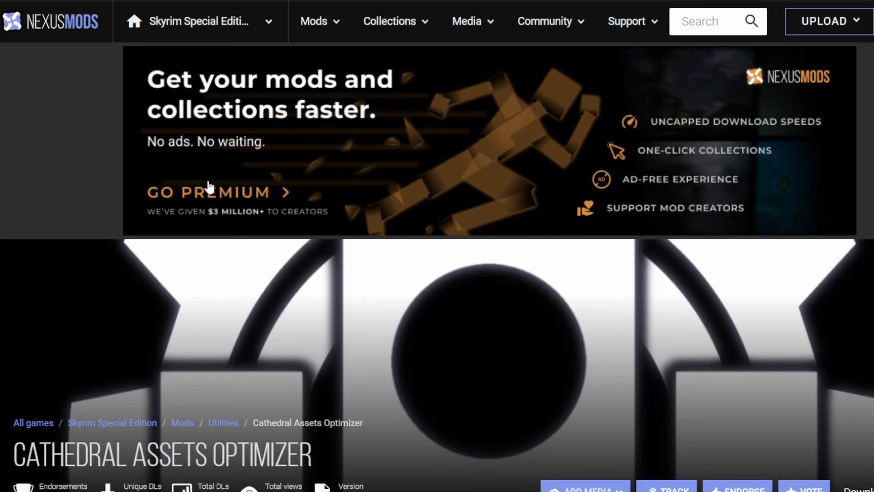
Scroll the Cathedral Assets Optimizer page down to its downloadable files.
scroll("down", 3)
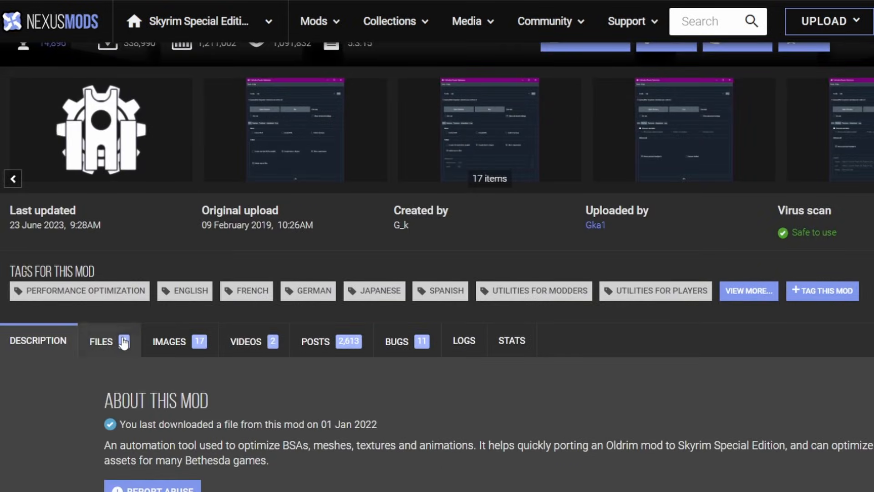
left_click(101, 340)
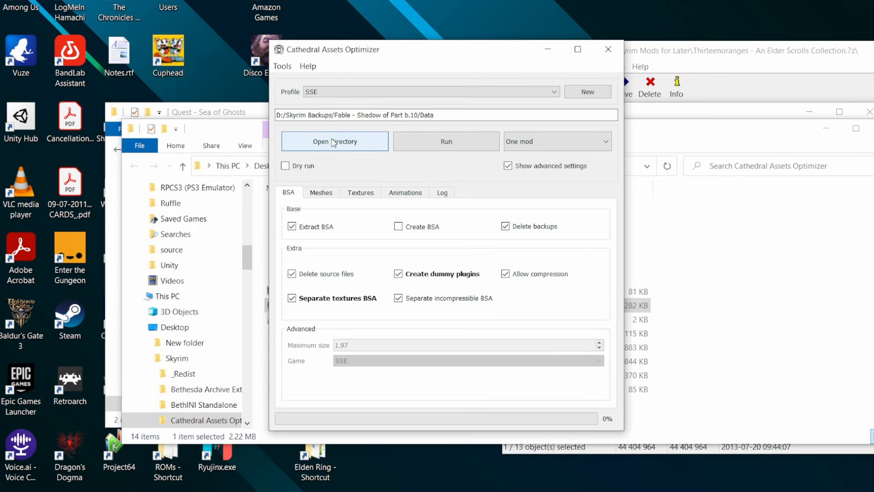
Pick Quest - Sea of Ghosts, check mesh/texture/animation settings, run optimization, then close CAO.
left_click(334, 141)
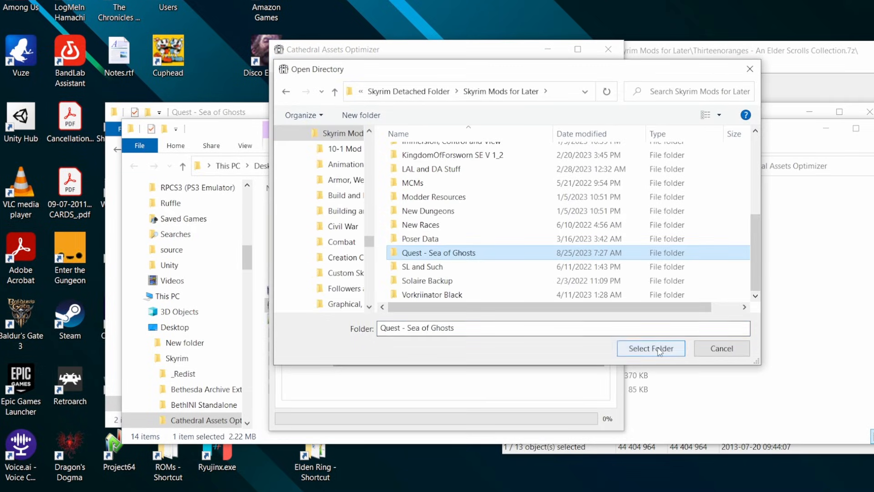
left_click(650, 348)
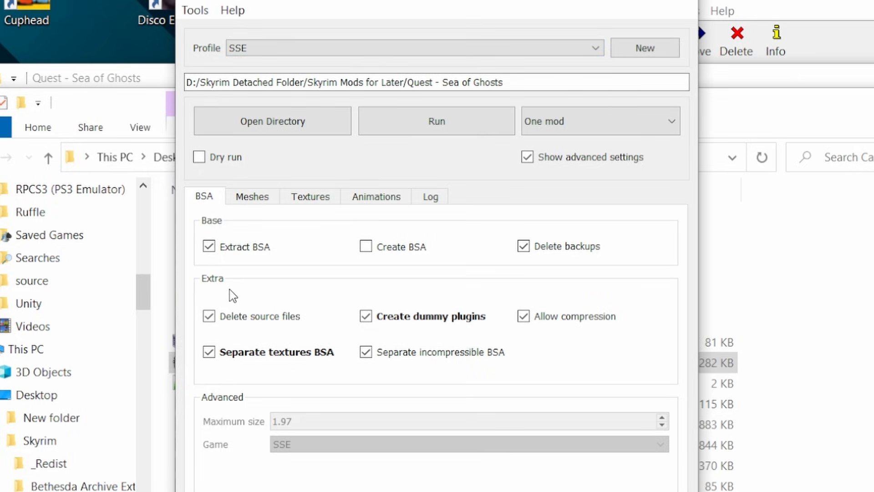
left_click(251, 197)
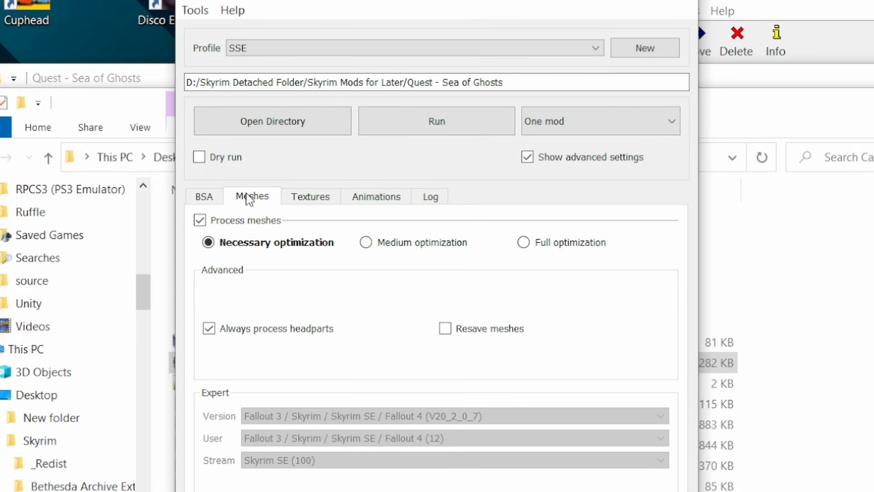
mouse_move(274, 243)
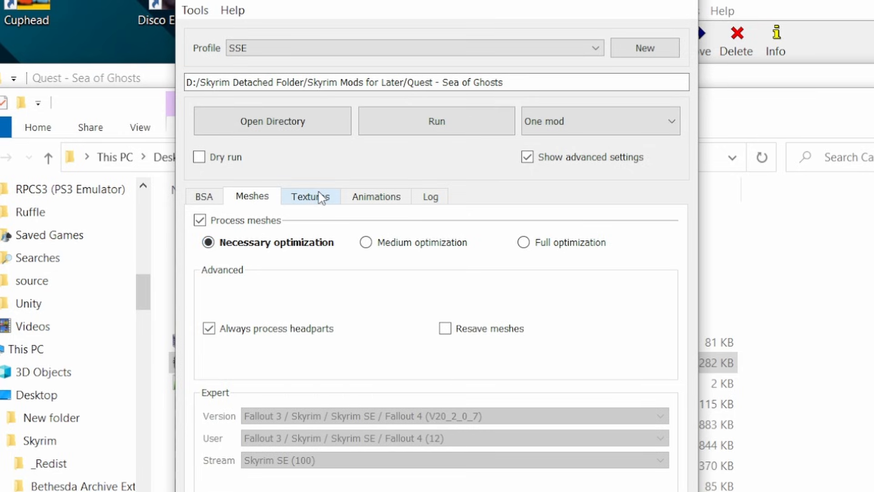
left_click(311, 196)
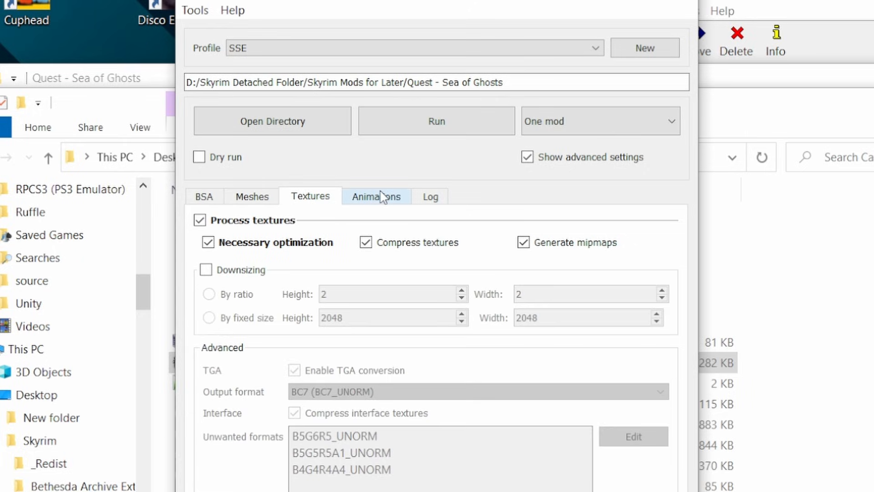
left_click(377, 196)
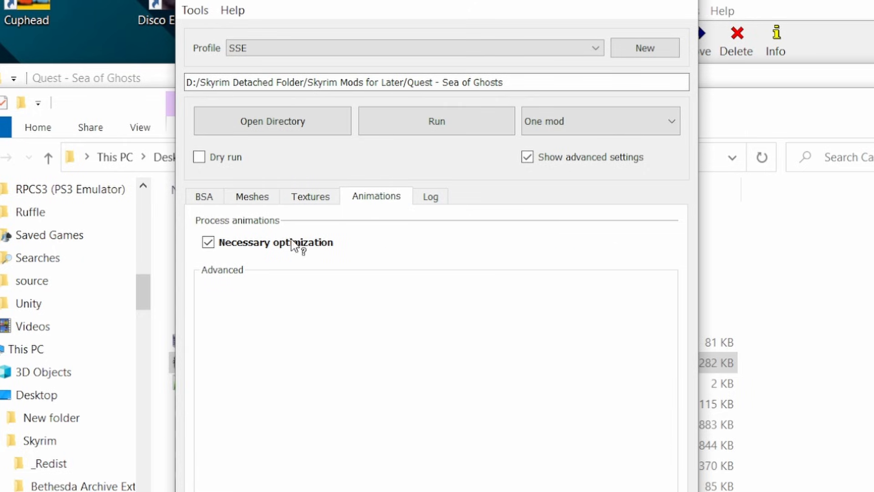
mouse_move(430, 196)
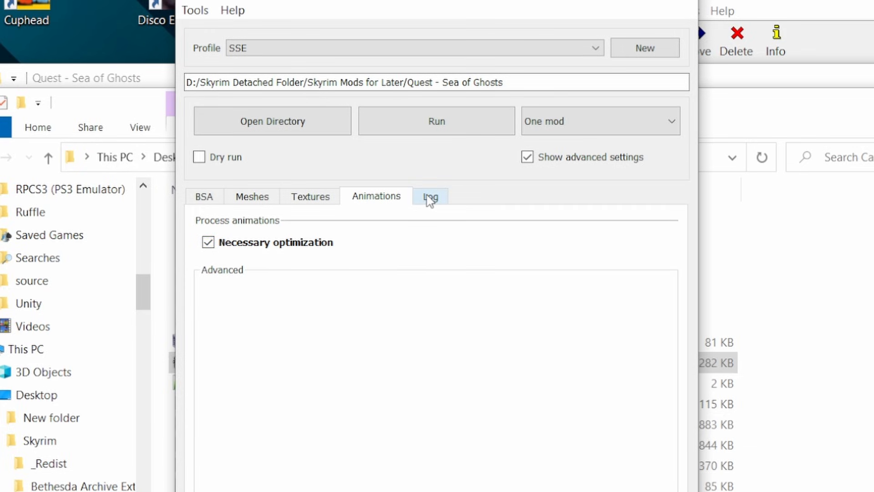
left_click(204, 197)
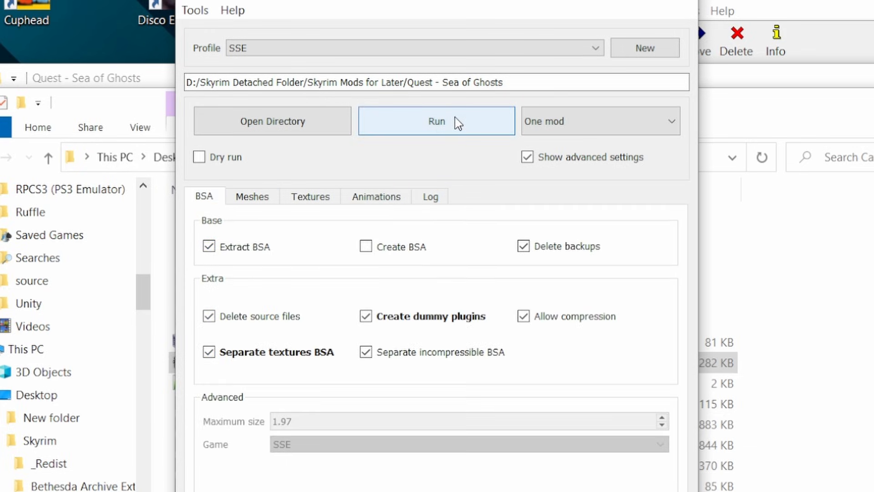
left_click(437, 120)
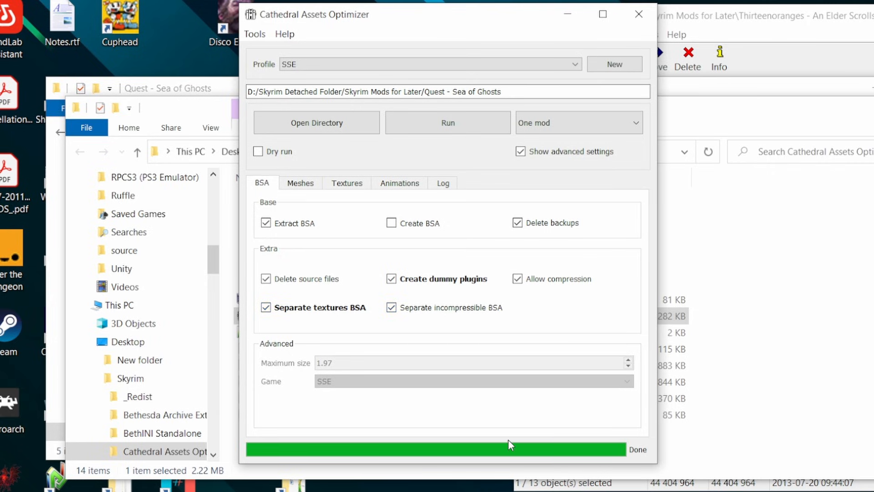
mouse_move(639, 14)
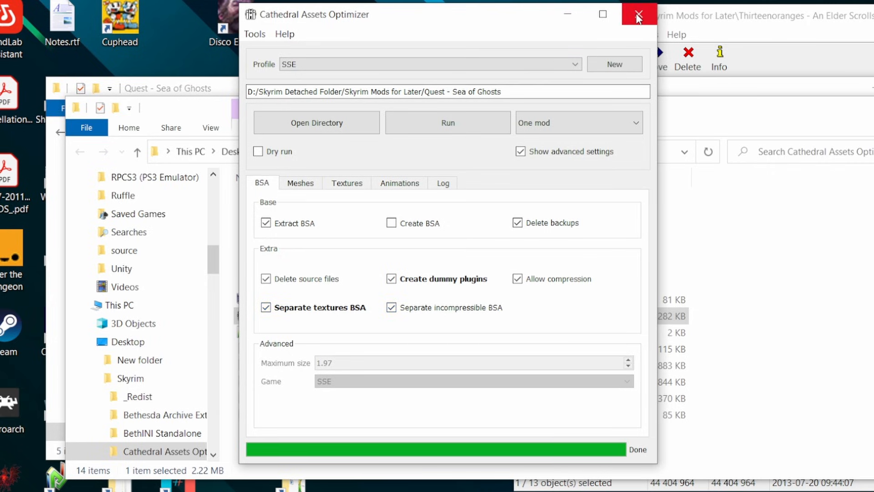
right_click(301, 405)
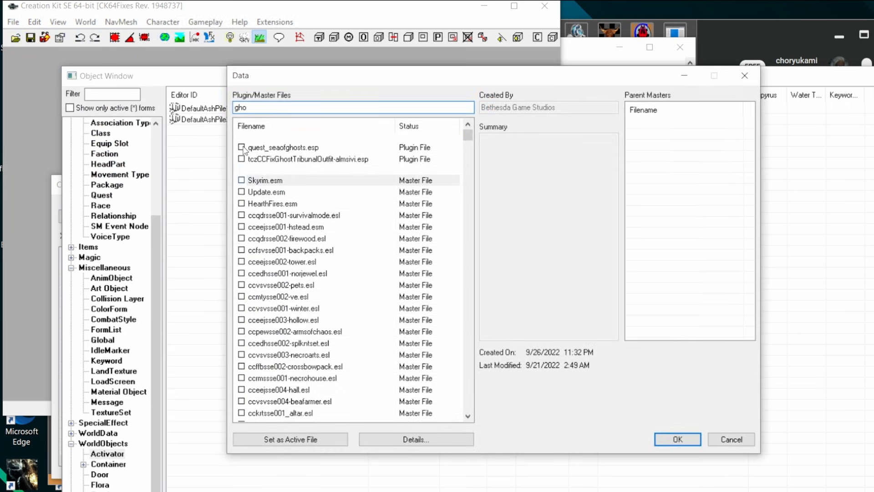
Make quest_seaofghosts.esp the active file and load it into Creation Kit.
left_click(676, 439)
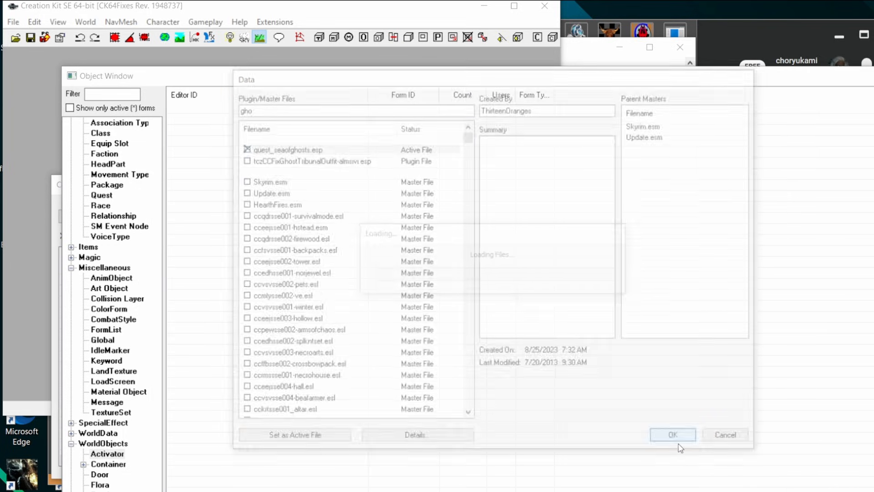
left_click(673, 435)
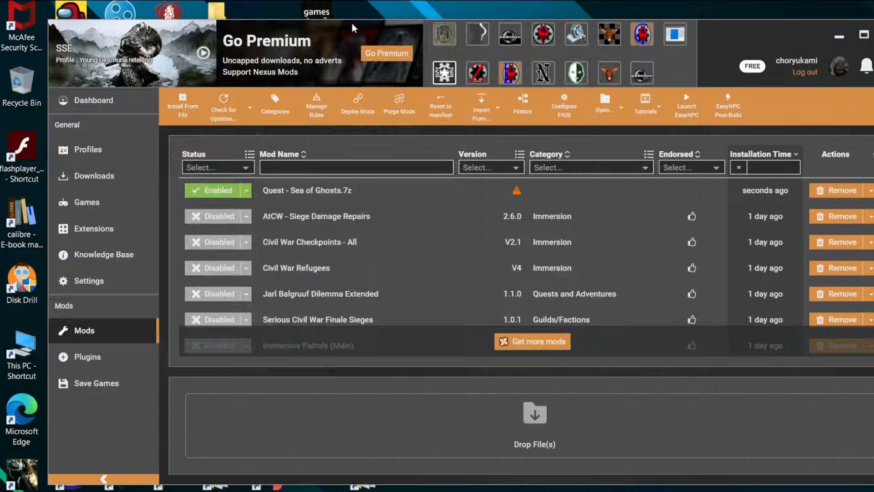
mouse_move(642, 35)
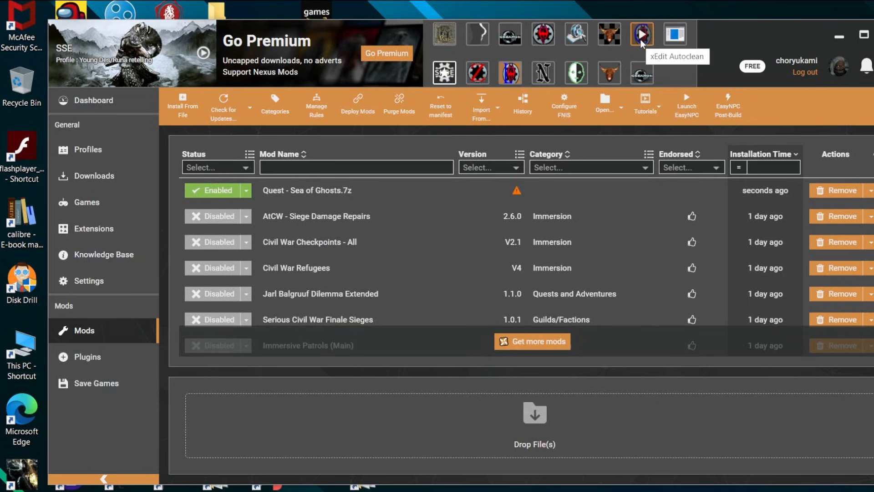
mouse_move(642, 35)
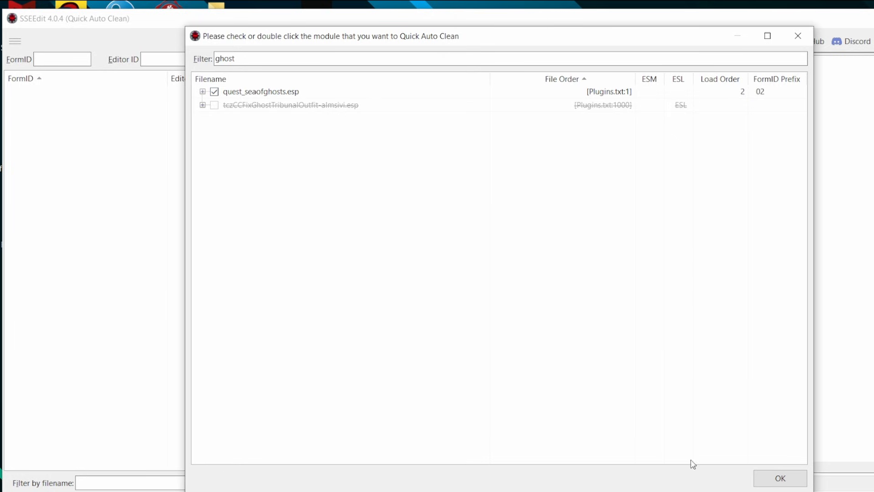
Confirm quest_seaofghosts.esp for Quick Auto Clean in SSEEdit.
left_click(780, 478)
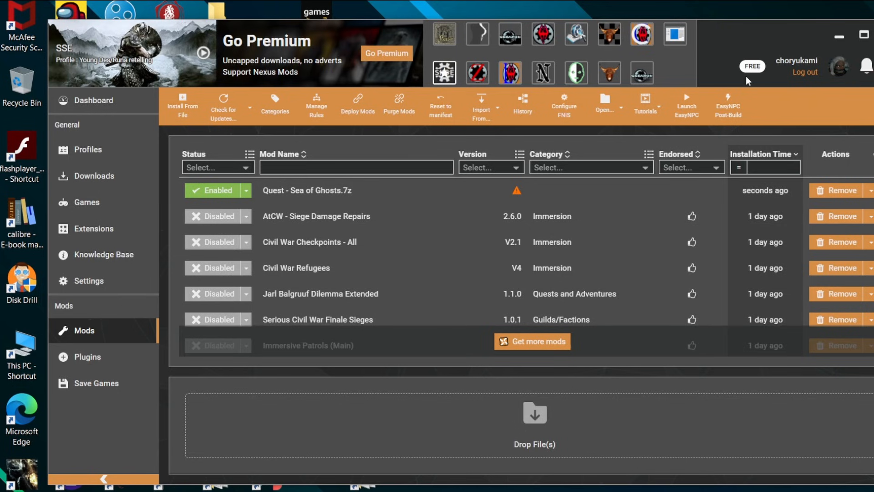
mouse_move(770, 40)
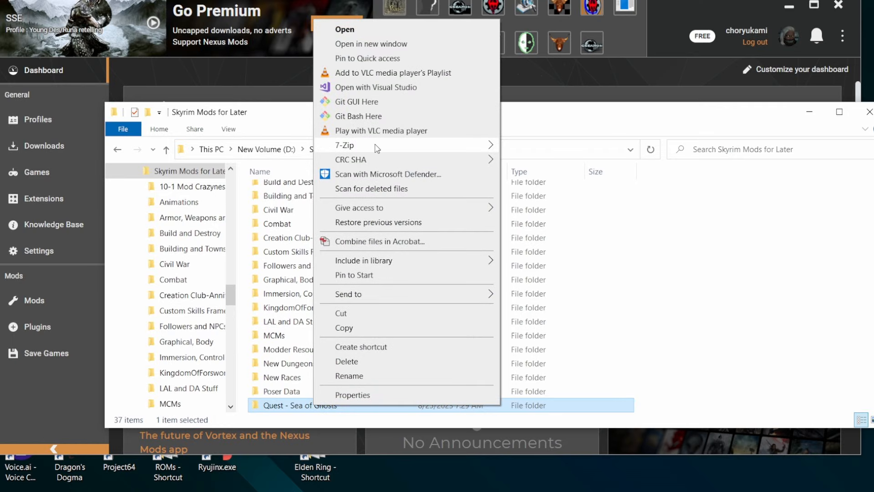
Choose 7-Zip's Add to archive for the Quest - Sea of Ghosts folder.
left_click(344, 145)
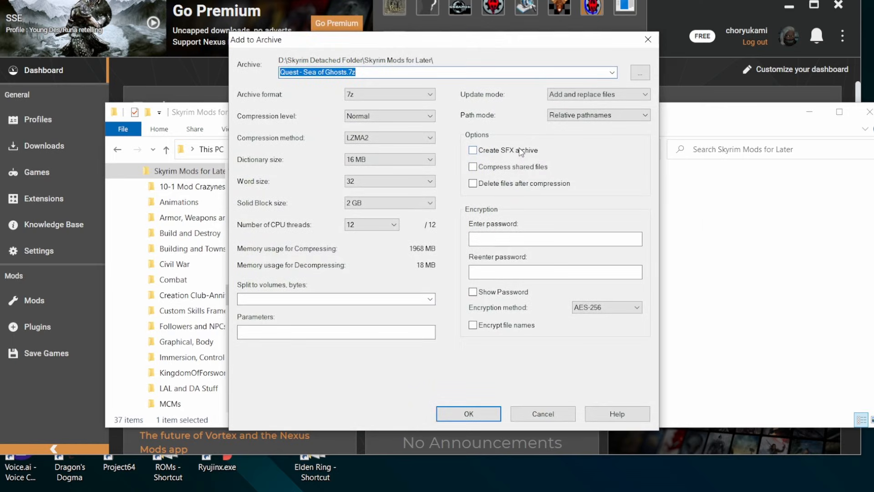